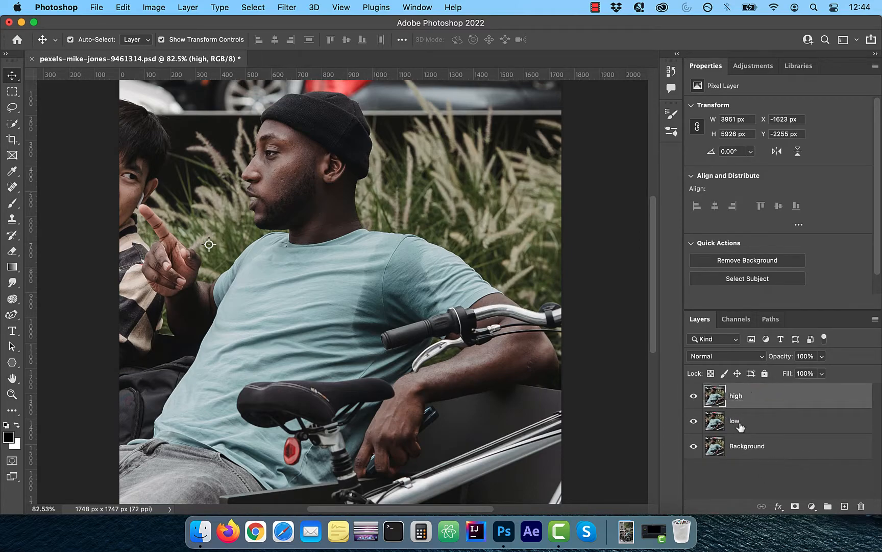
Step: Hide the high layer and give the low layer a 22-pixel Gaussian blur
click(693, 394)
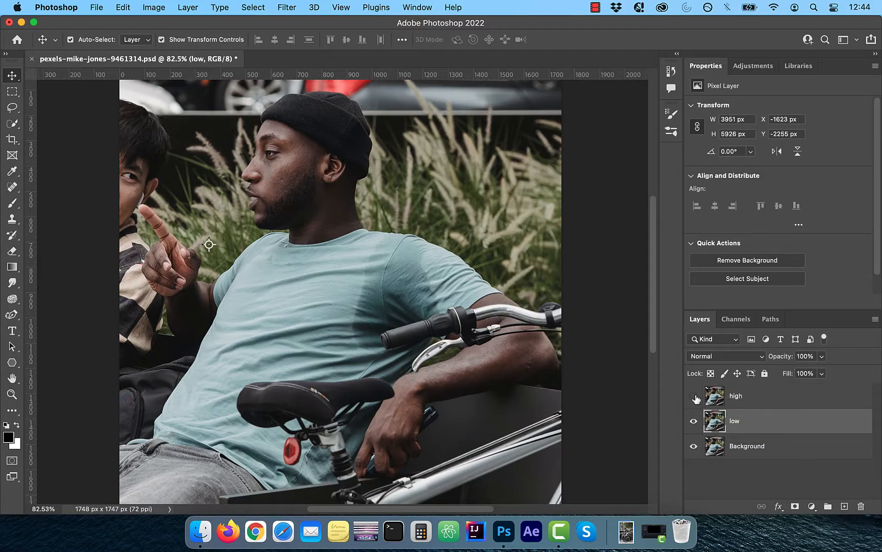
click(287, 7)
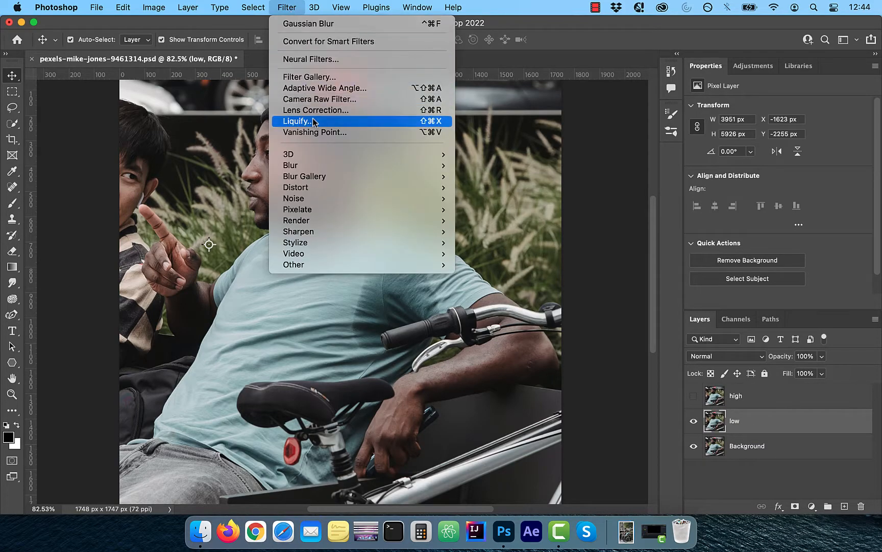
click(308, 24)
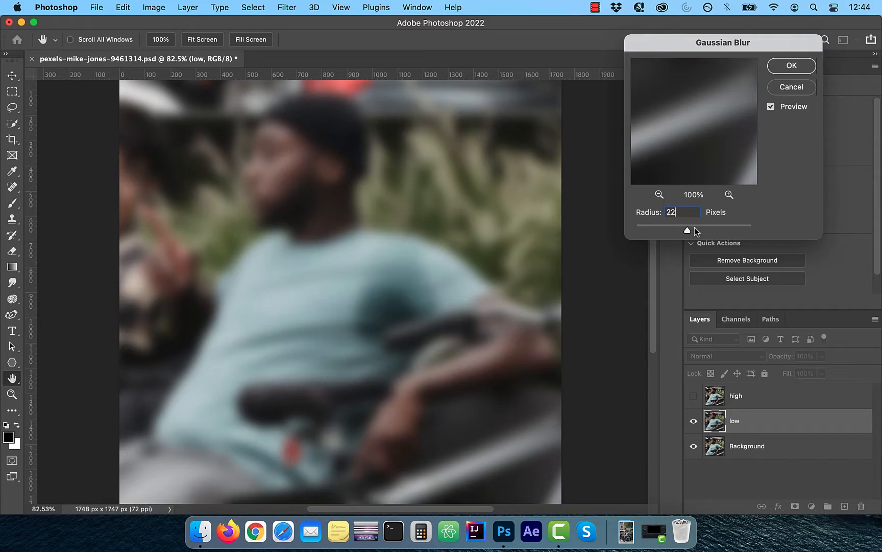
click(771, 107)
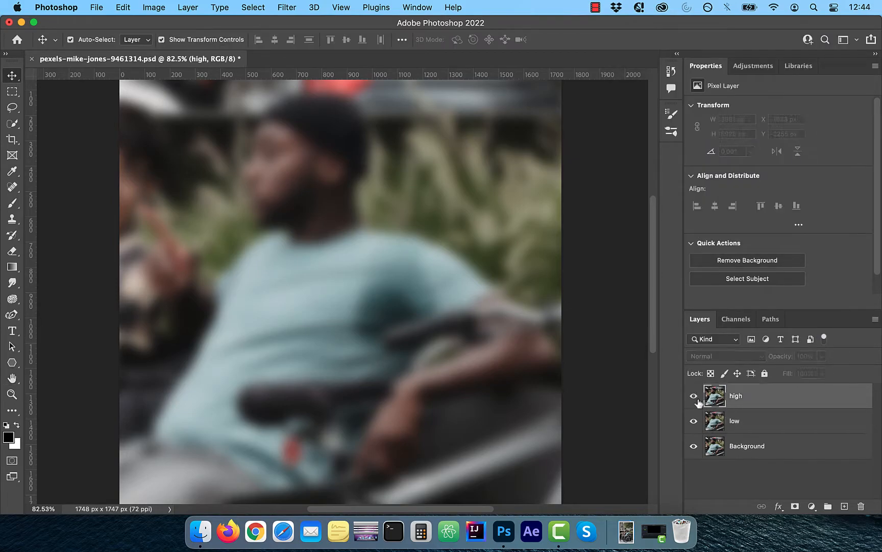
Step: Apply Image on high: subtract the low layer with Scale 2 and Offset 128
click(153, 7)
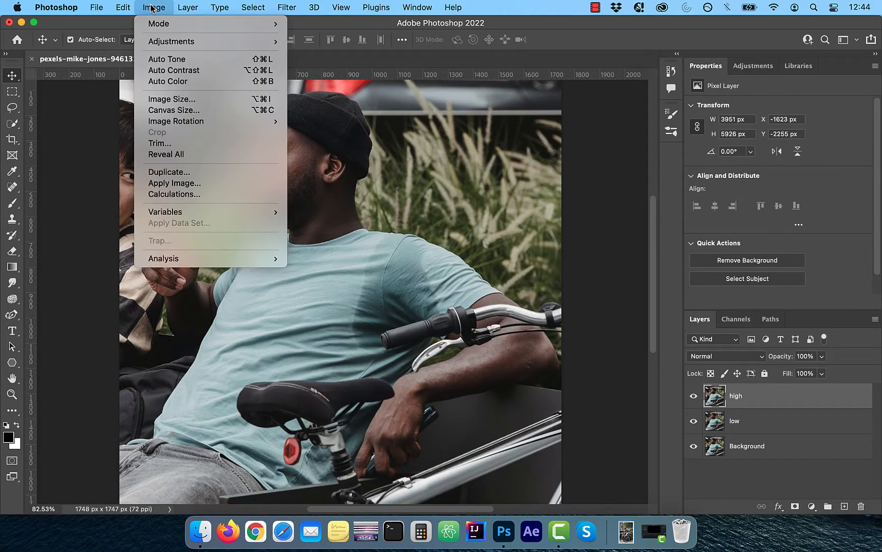
mouse_move(193, 167)
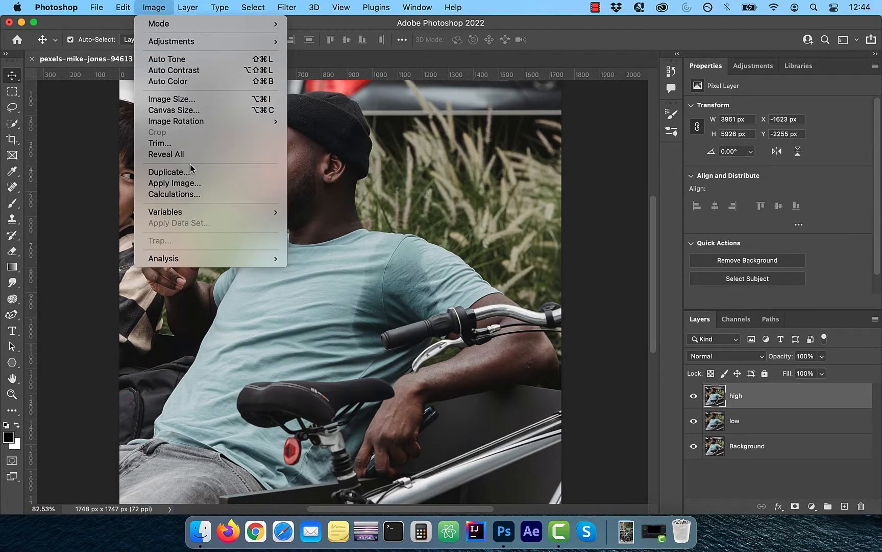
click(175, 183)
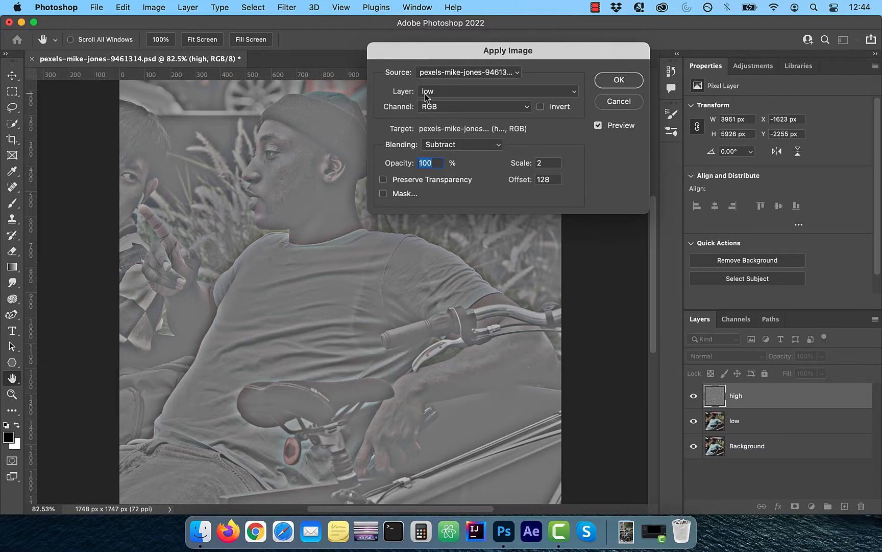
mouse_move(444, 156)
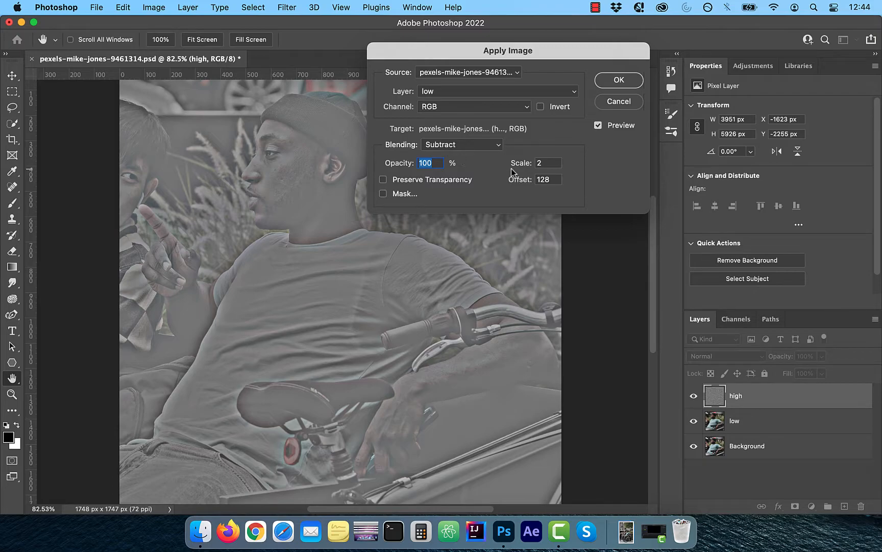
mouse_move(530, 192)
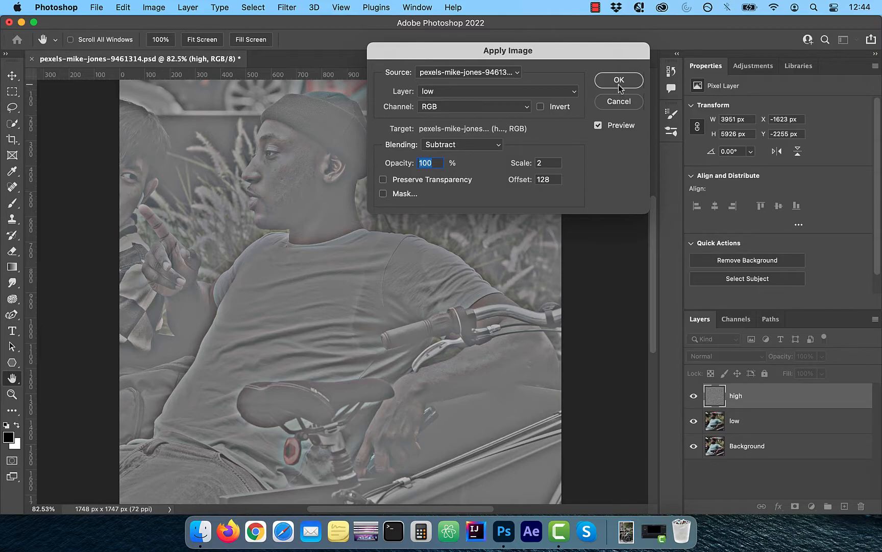
click(618, 79)
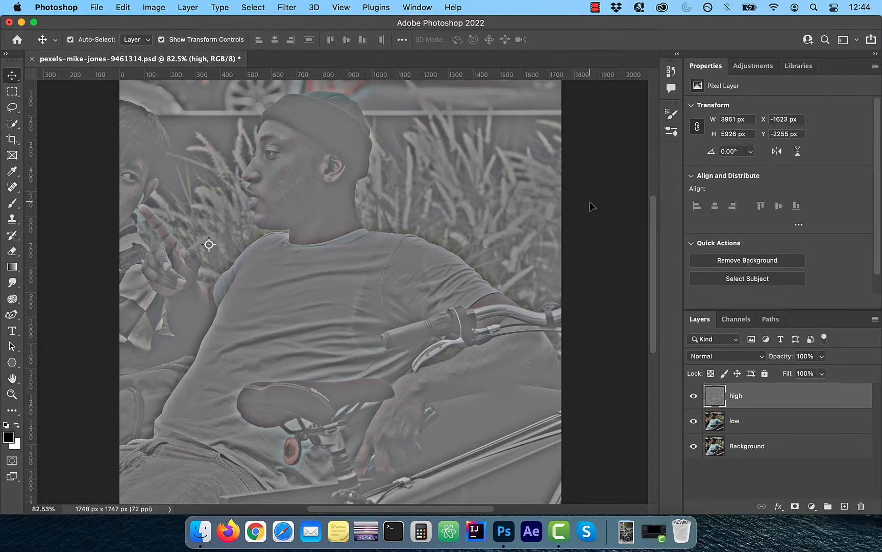
Step: Set the high layer's blend mode to Linear Light
click(726, 355)
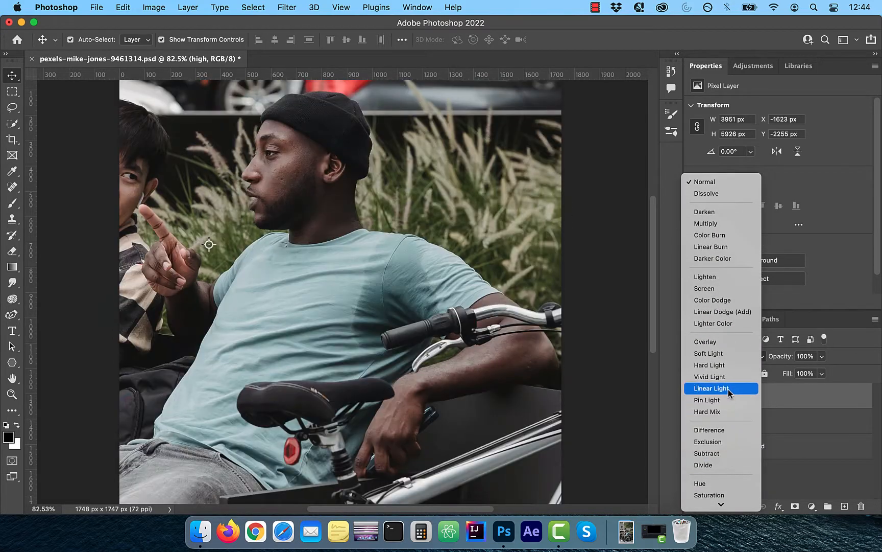
click(713, 388)
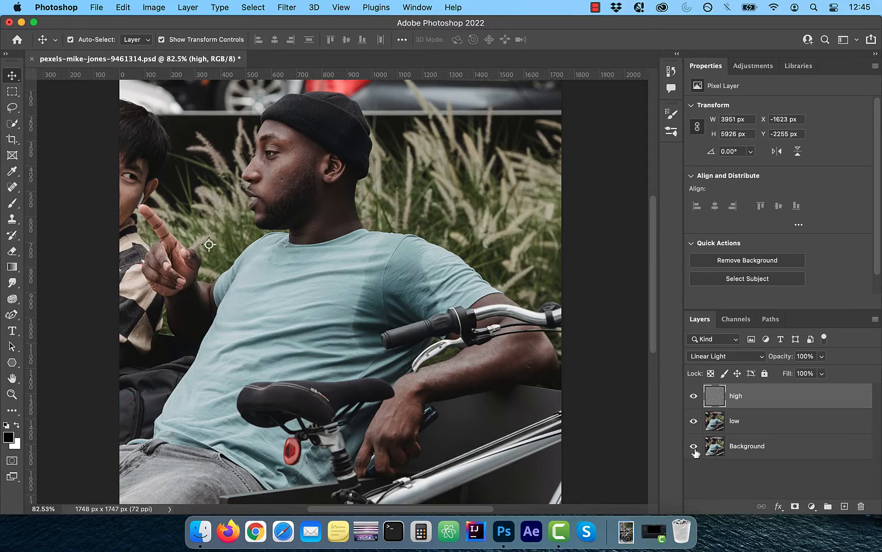
Step: Group high and low into the freq sep group and duplicate the layers inside it
click(695, 446)
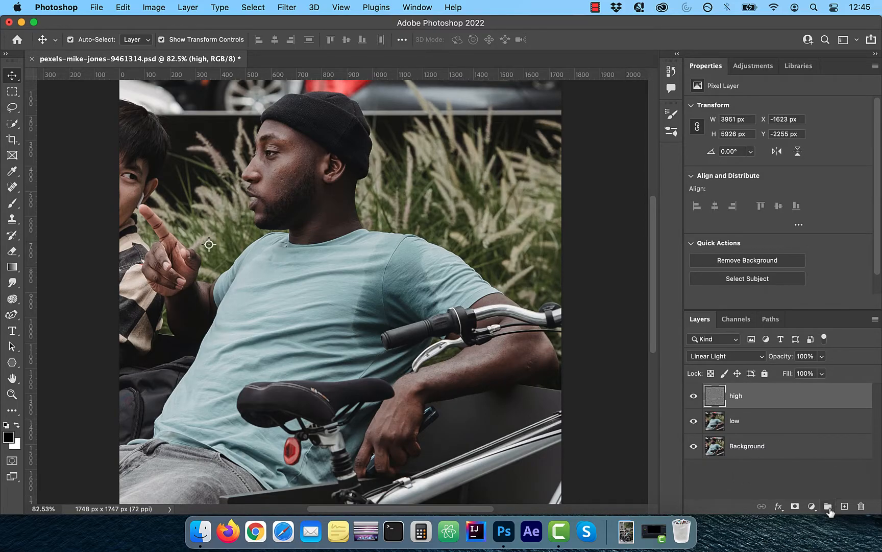
click(828, 506)
text(freq sep)
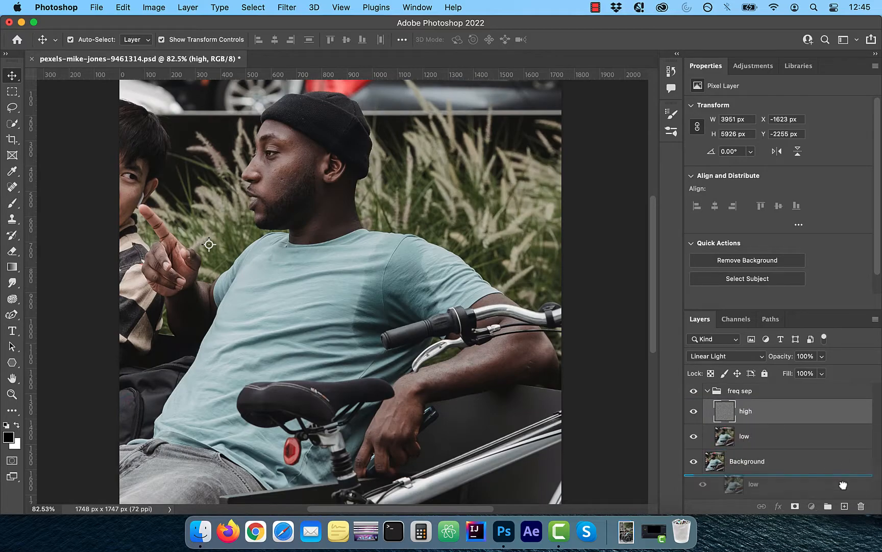
click(843, 505)
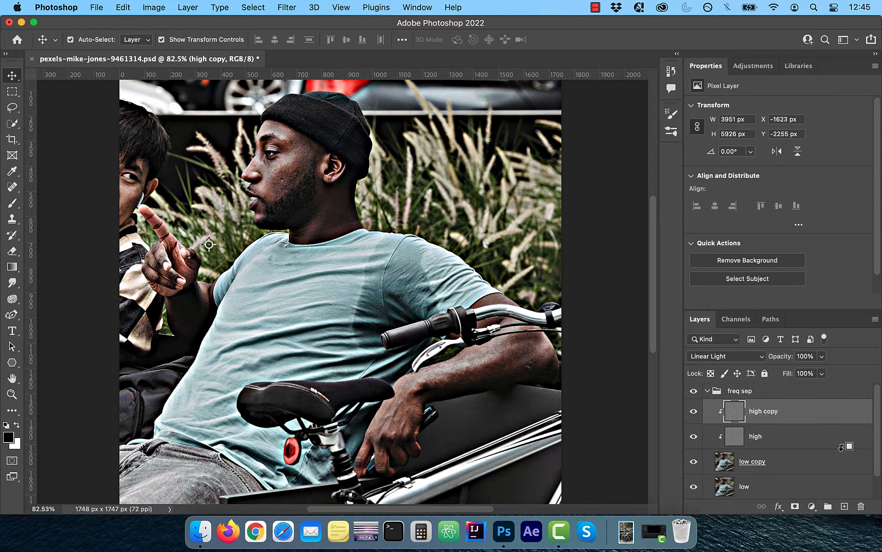
Step: Set high copy to Normal blending and make low copy the active layer
click(754, 435)
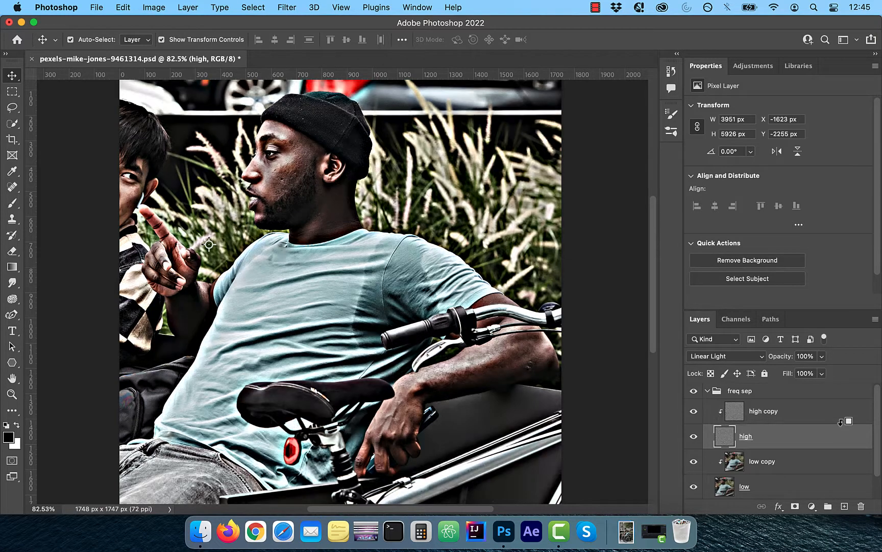
click(727, 355)
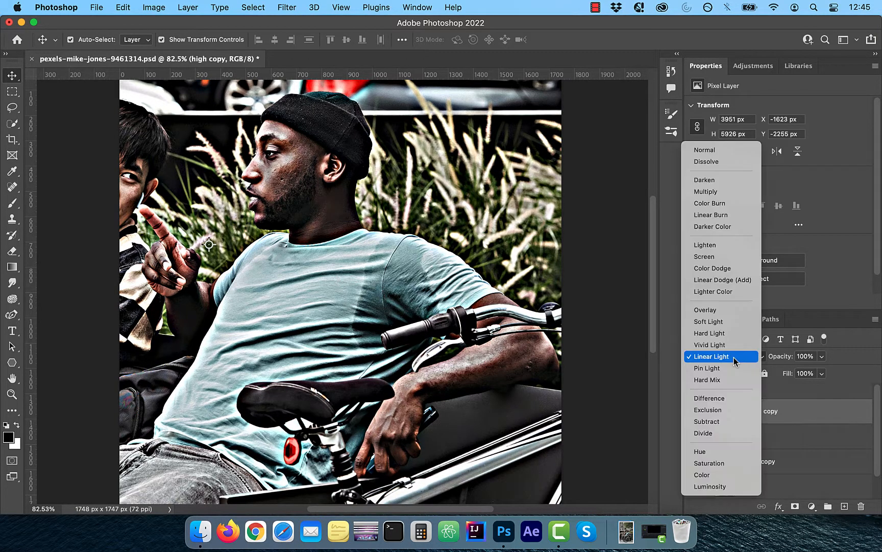
click(705, 150)
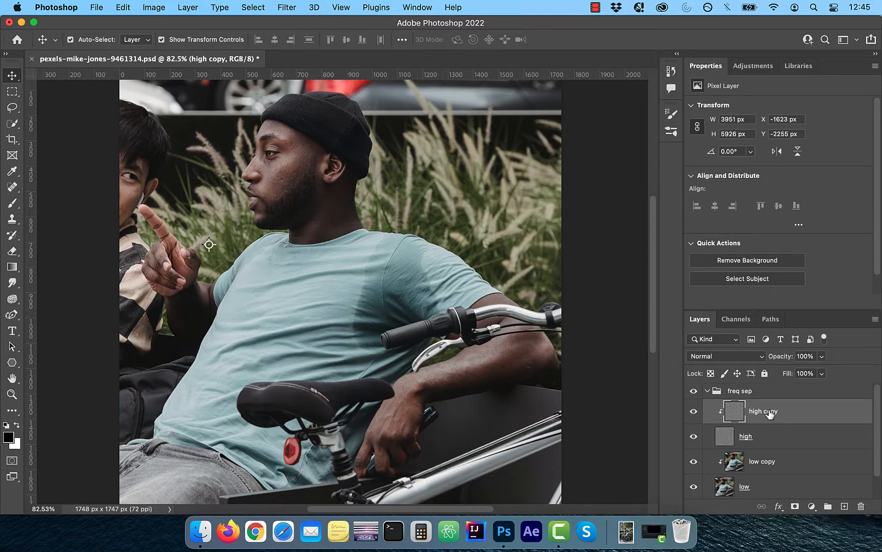
click(761, 461)
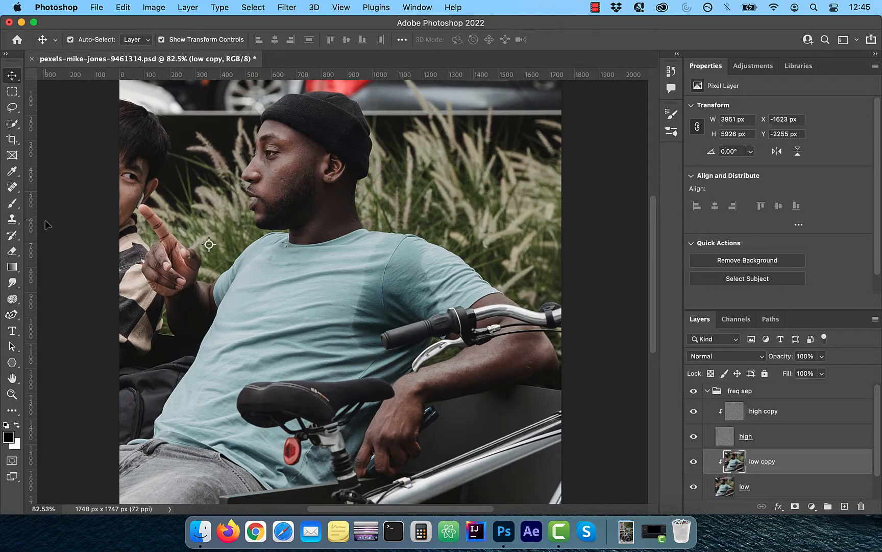
Step: Blend the shirt colour over the stain on low copy with the Mixer Brush at 10% flow
click(13, 204)
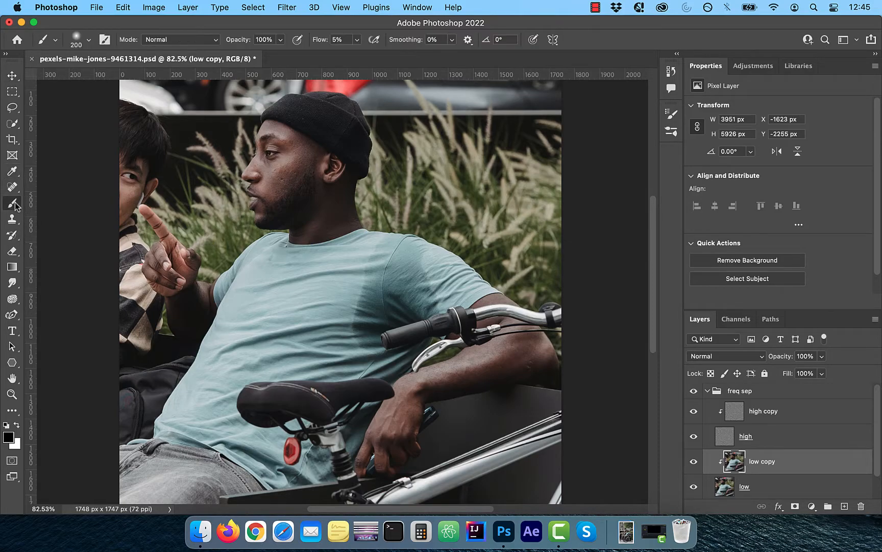
click(12, 202)
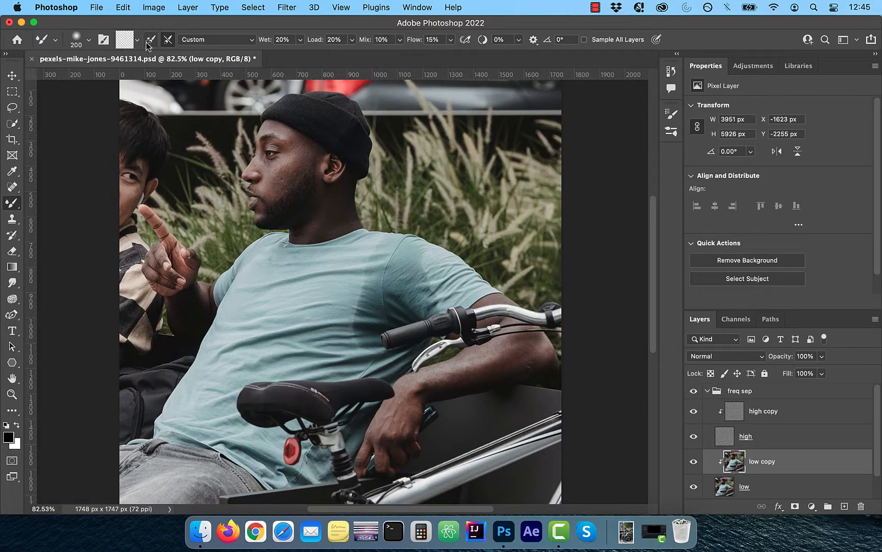
mouse_move(167, 40)
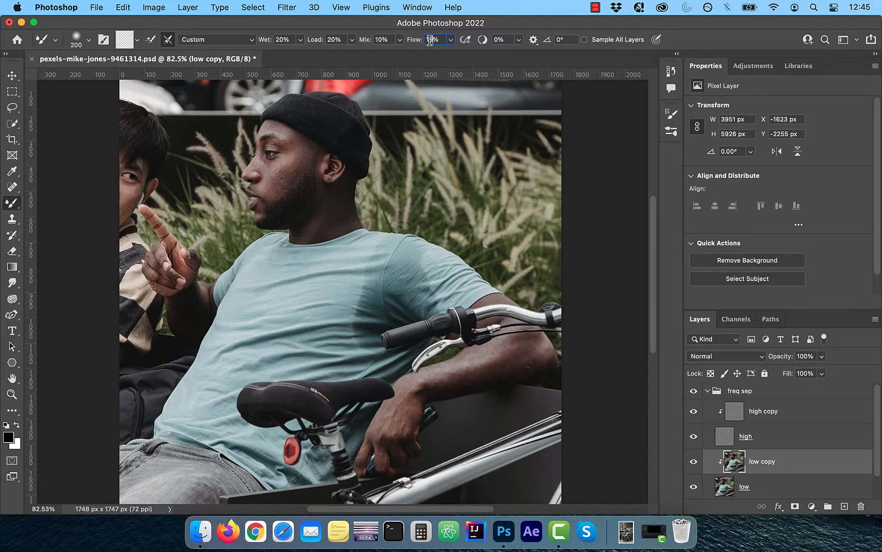
mouse_move(701, 45)
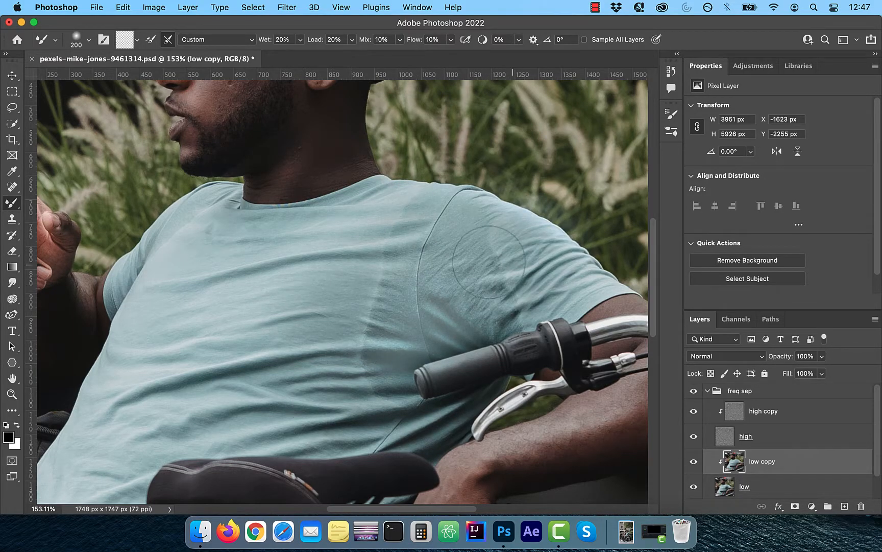
click(763, 411)
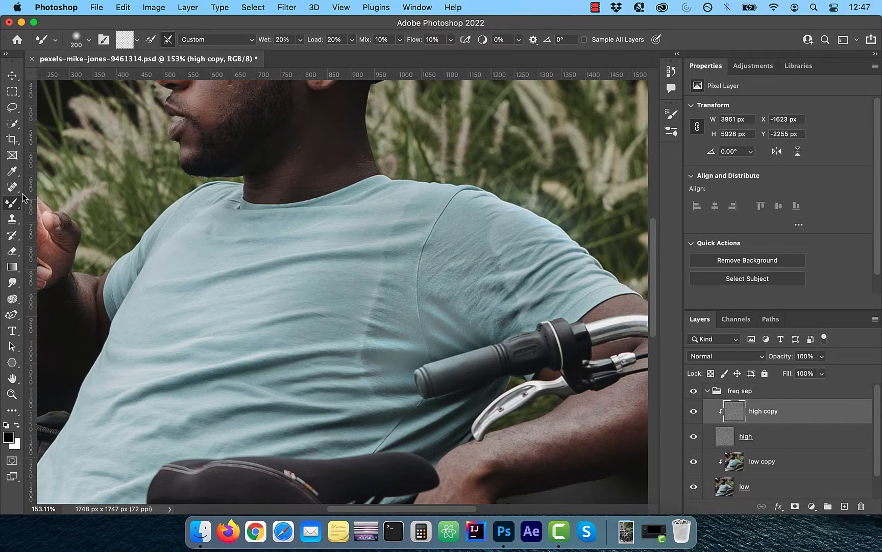
Step: Heal the crease texture along the stain's edge on high copy with the Spot Healing Brush
click(12, 186)
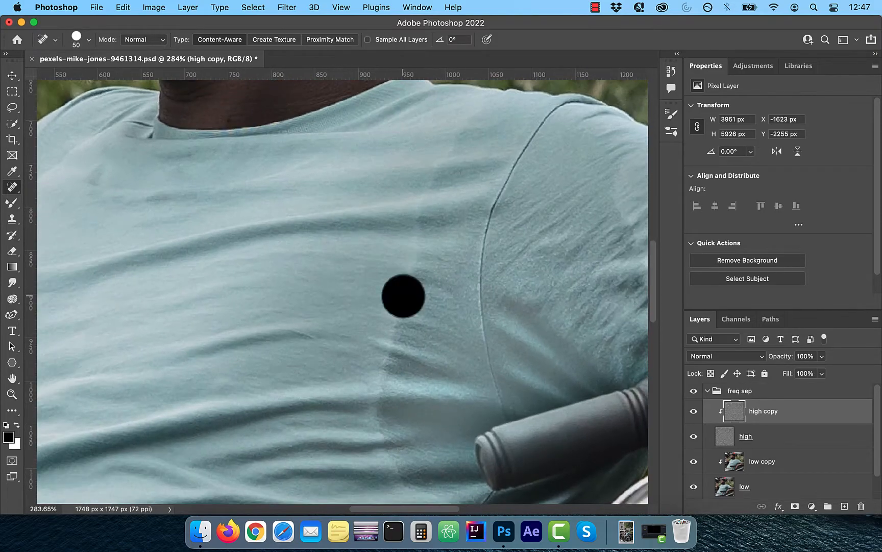
click(403, 295)
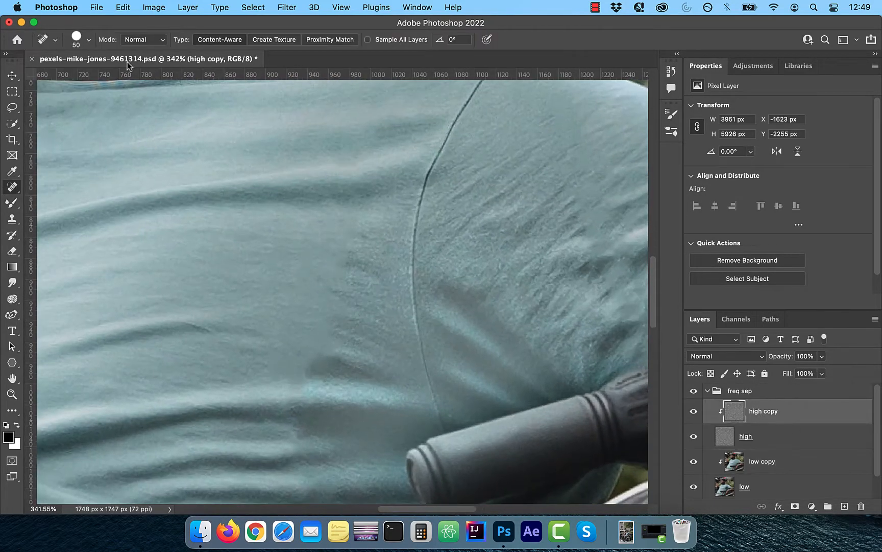
click(142, 40)
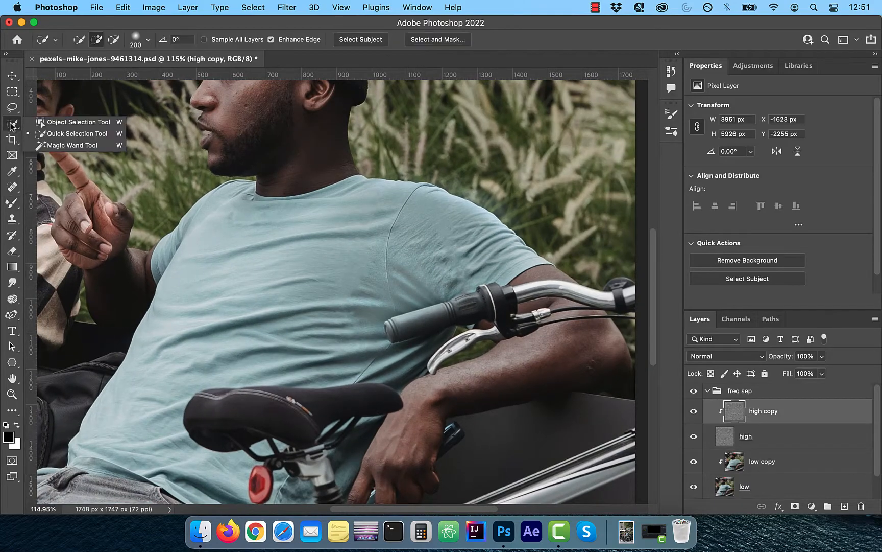
Step: Lasso a 30 px feathered area around the stain and soften it with a 2-pixel Gaussian blur
click(13, 107)
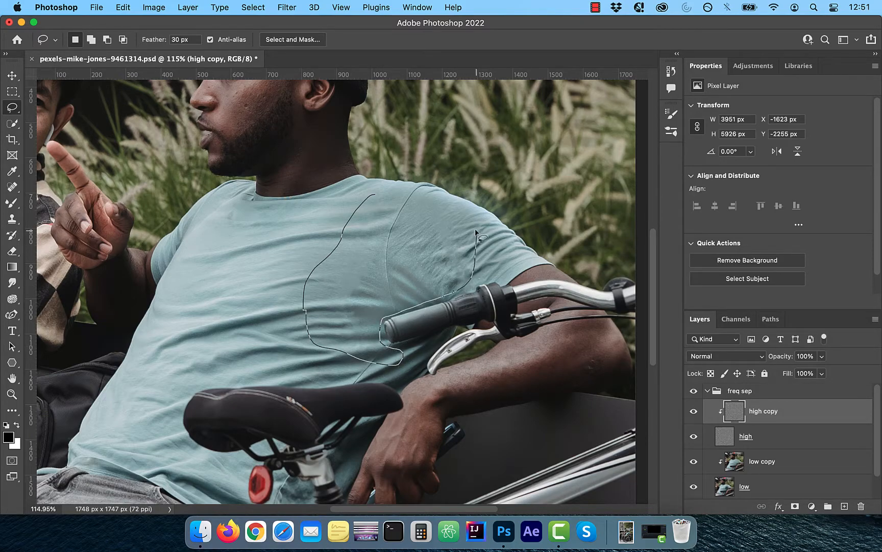
click(380, 202)
text(2)
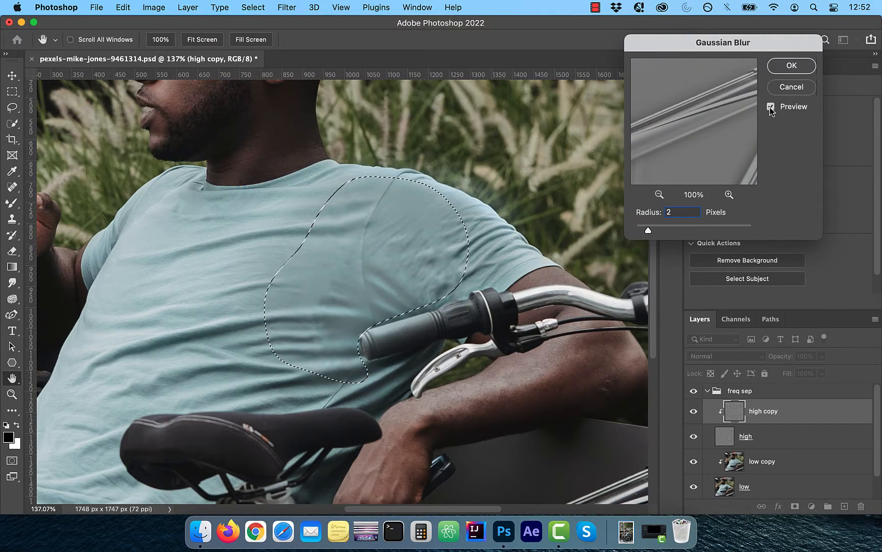
click(790, 65)
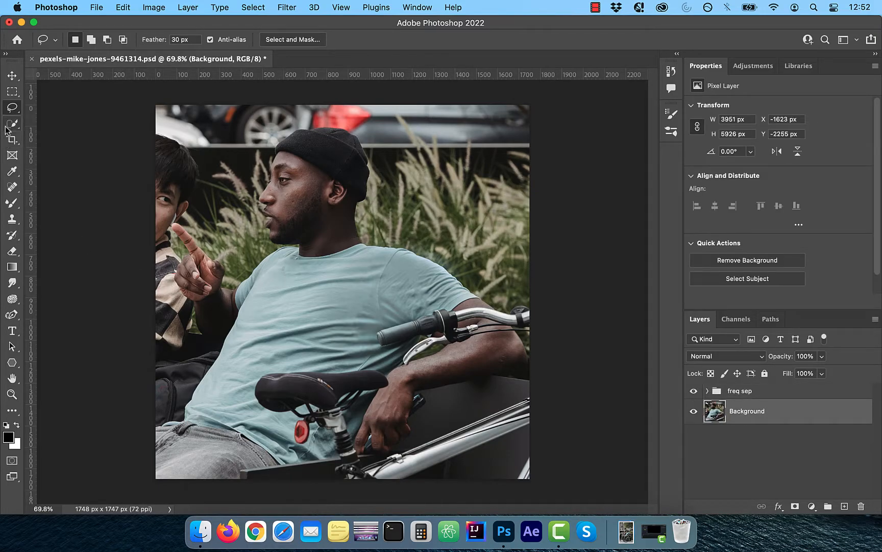
Step: Select the subject automatically and mask the freq sep group to the people
click(13, 124)
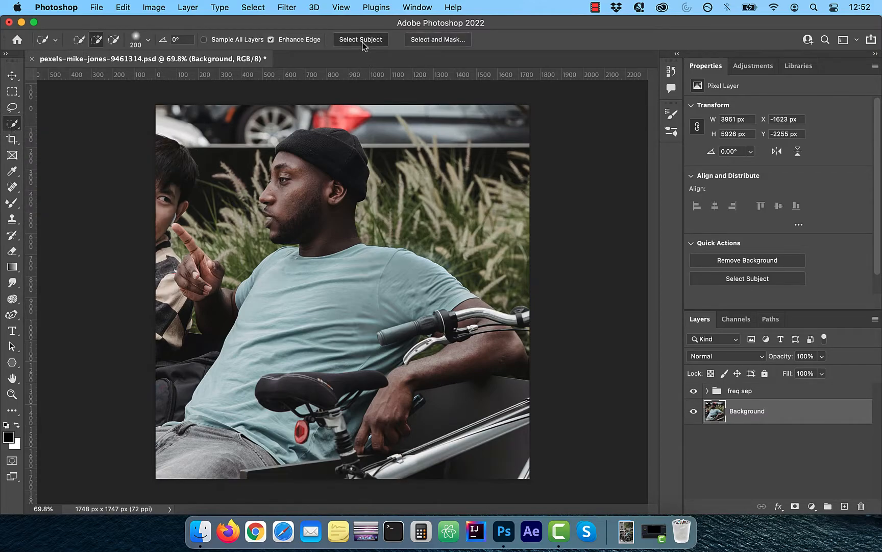
click(360, 40)
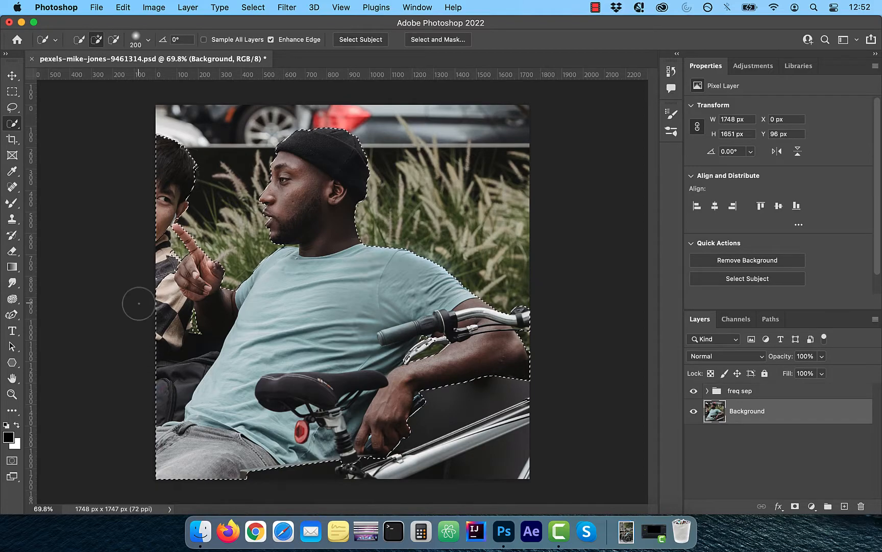
click(741, 390)
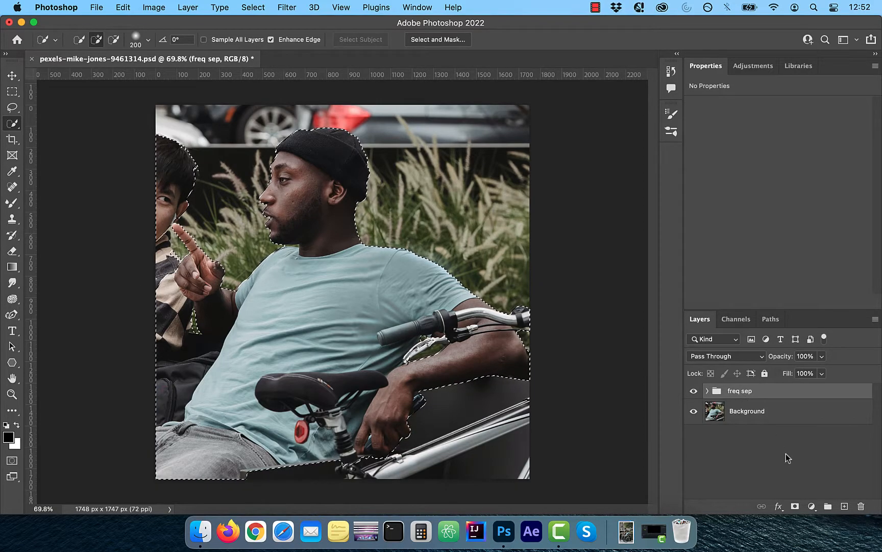
click(811, 506)
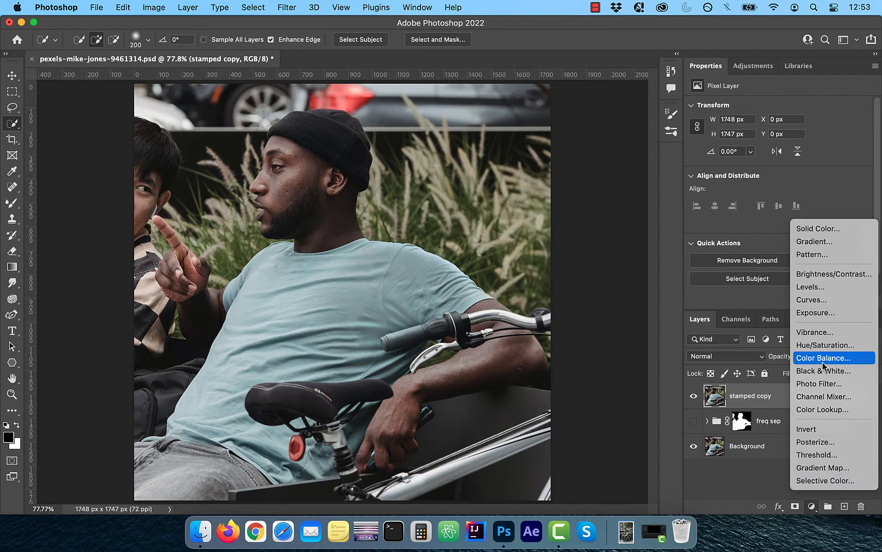
Step: Add dodge and burn Curves adjustment layers with black masks, darkening the burn curve's midtones
click(812, 299)
text(dodge)
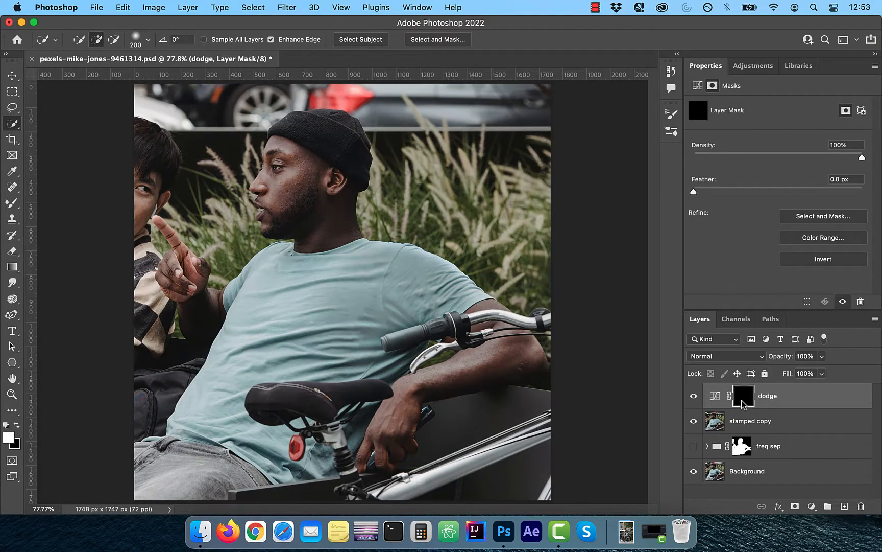
click(812, 505)
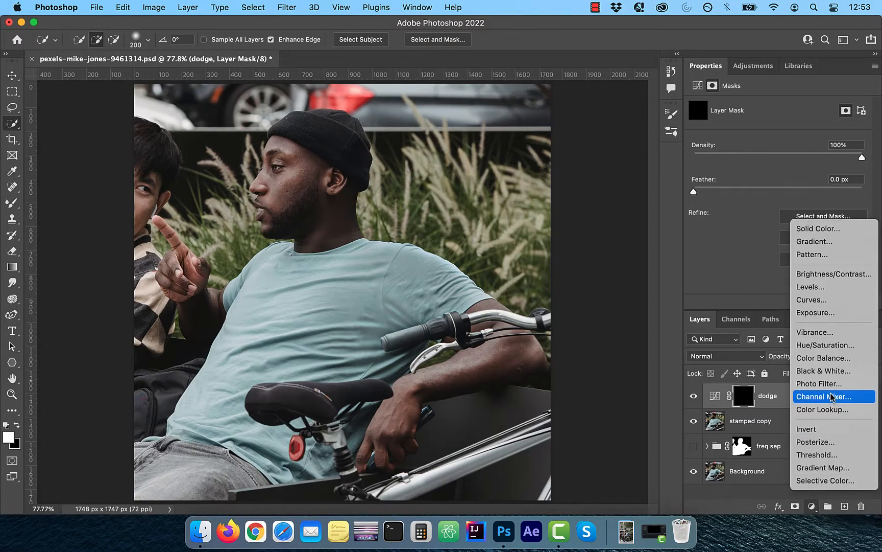
click(812, 299)
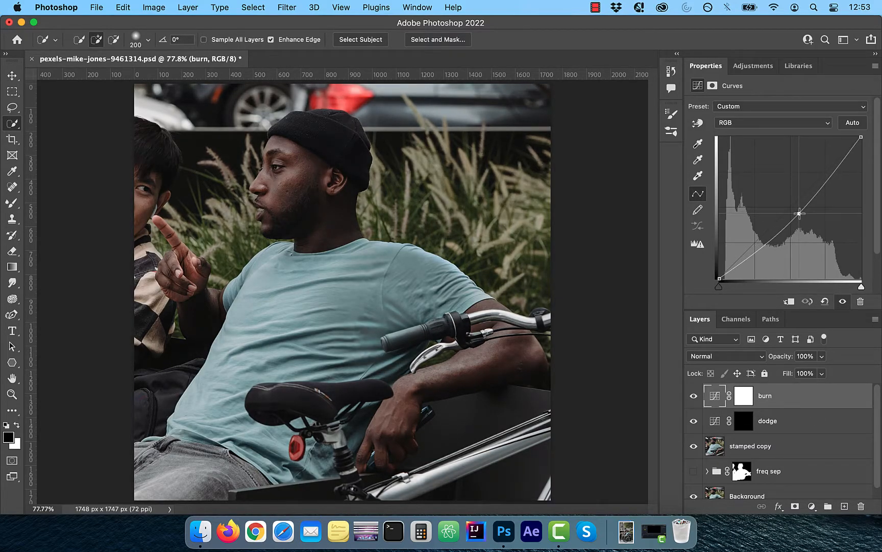
click(742, 396)
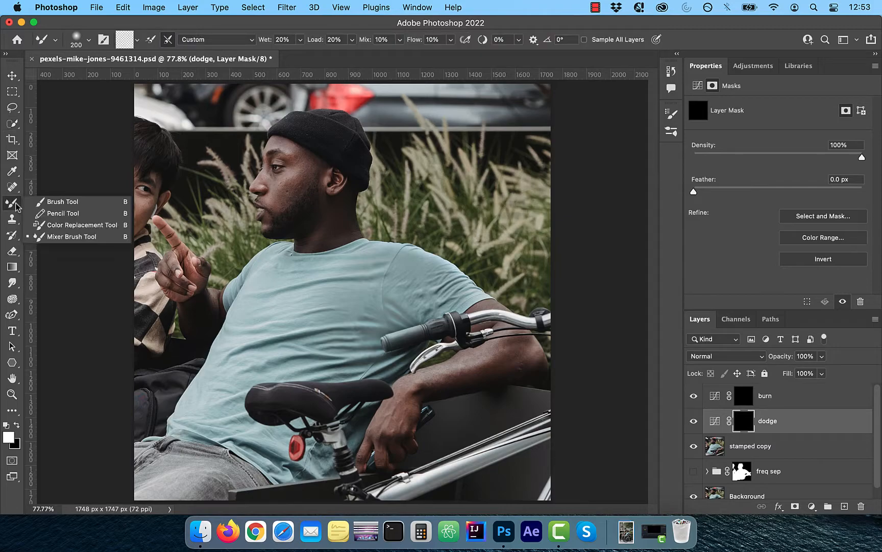
Step: Paint soft white strokes into the dodge mask with a 5% flow brush, then target the burn mask
click(62, 201)
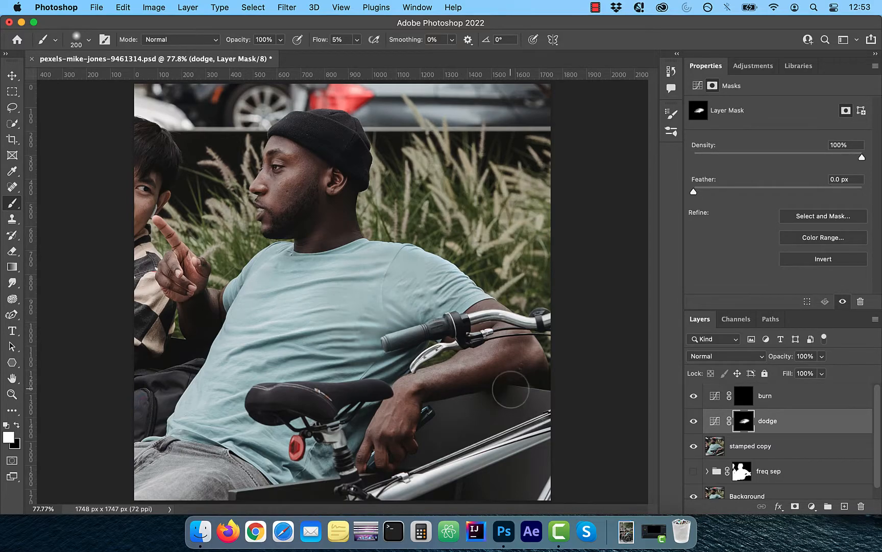
click(765, 395)
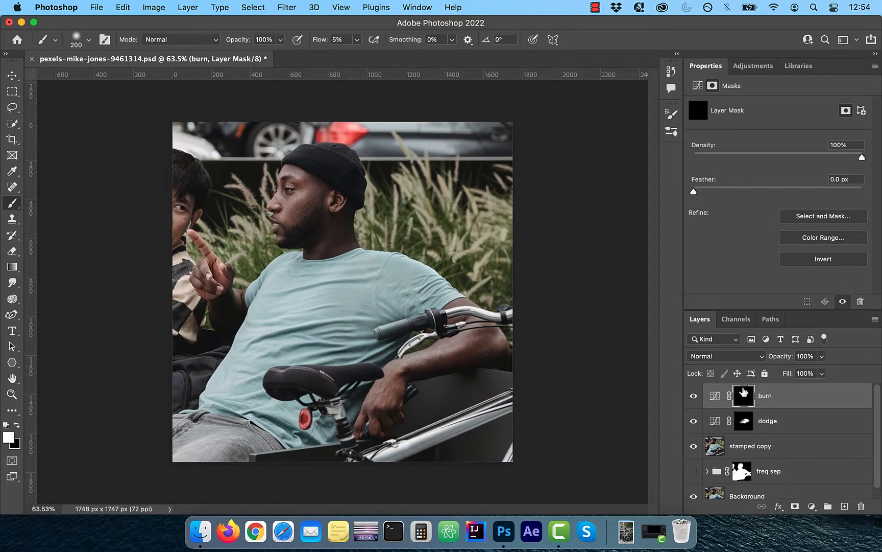